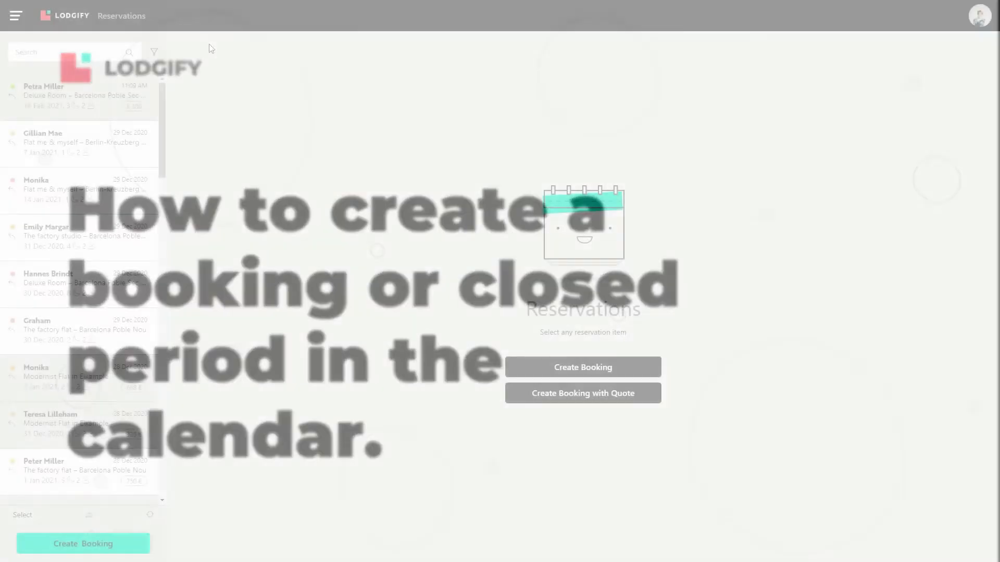
# Step: Go to the Calendar from the main navigation to see all units for February 2021
pyautogui.click(16, 16)
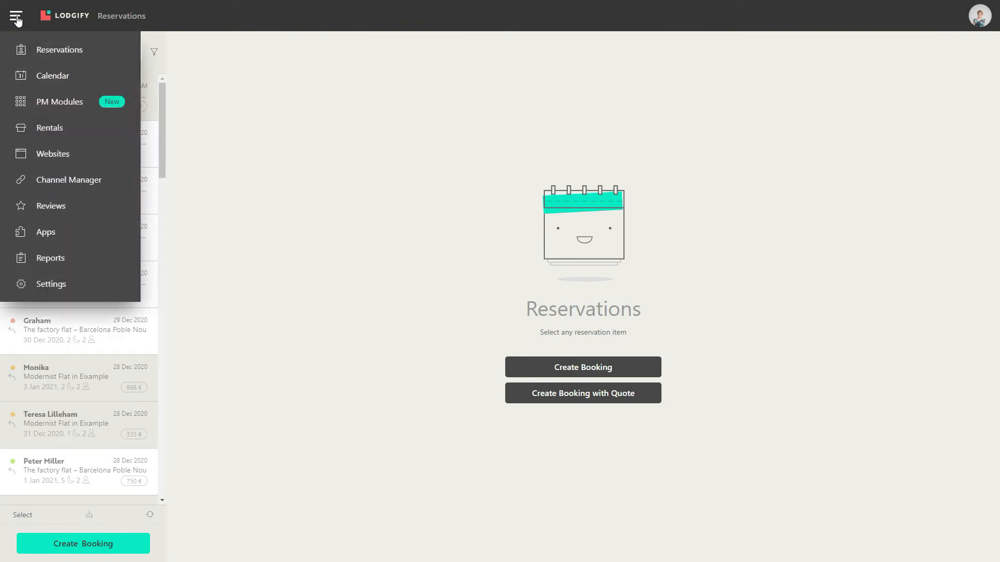
pyautogui.click(52, 75)
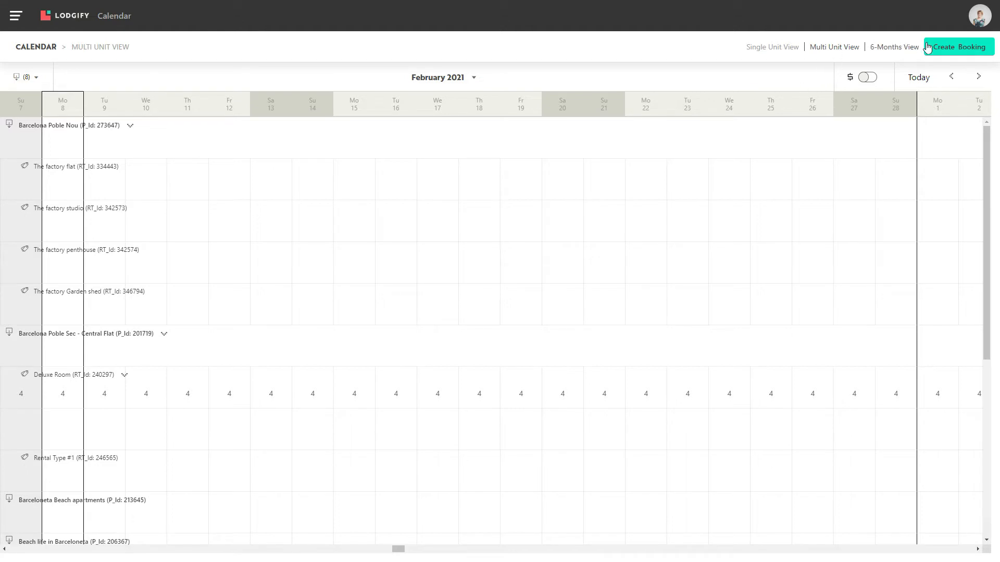
pyautogui.moveTo(771, 51)
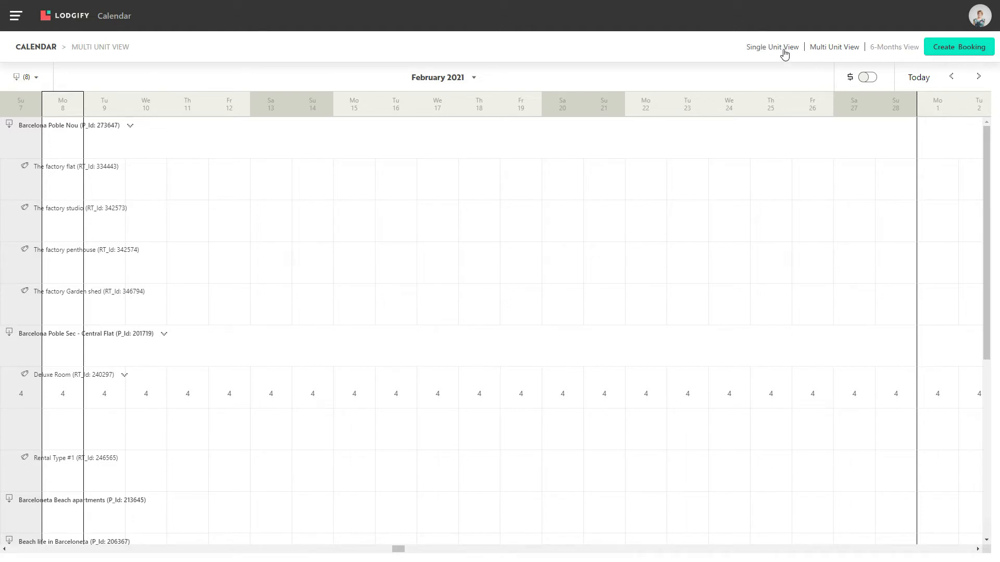
# Step: Switch to Single Unit View for The factory flat and show the Create Booking choices
pyautogui.click(770, 47)
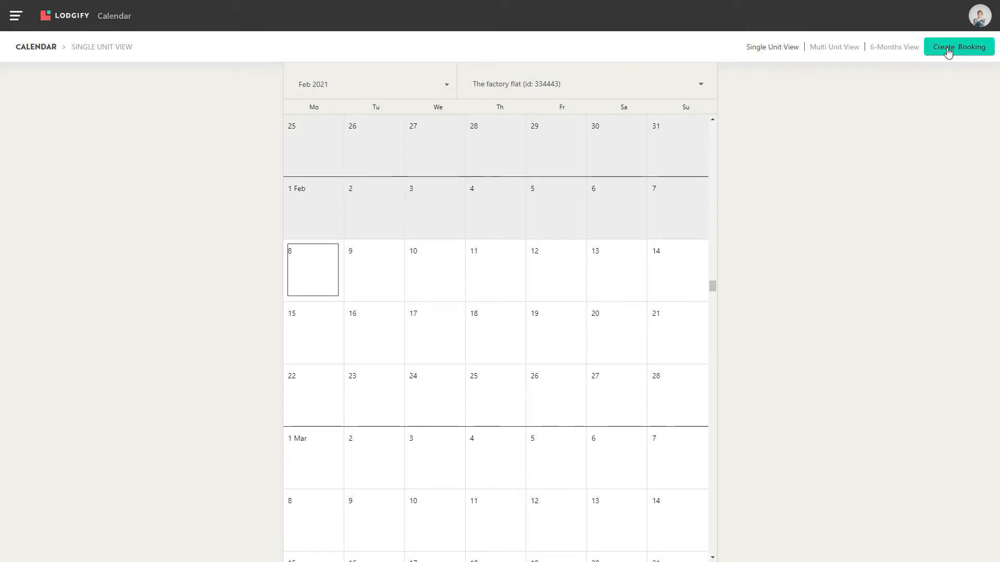
pyautogui.click(957, 47)
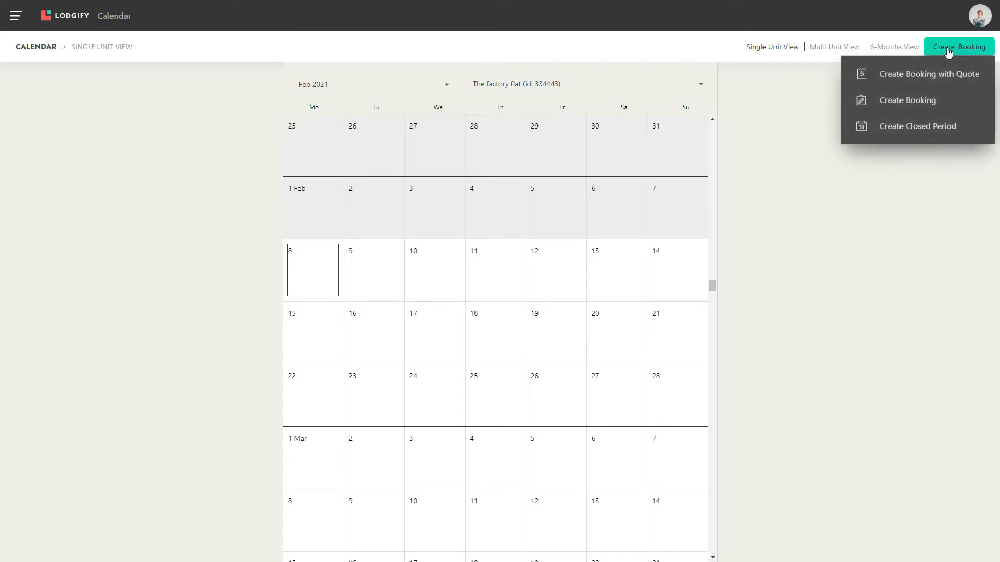
pyautogui.moveTo(929, 74)
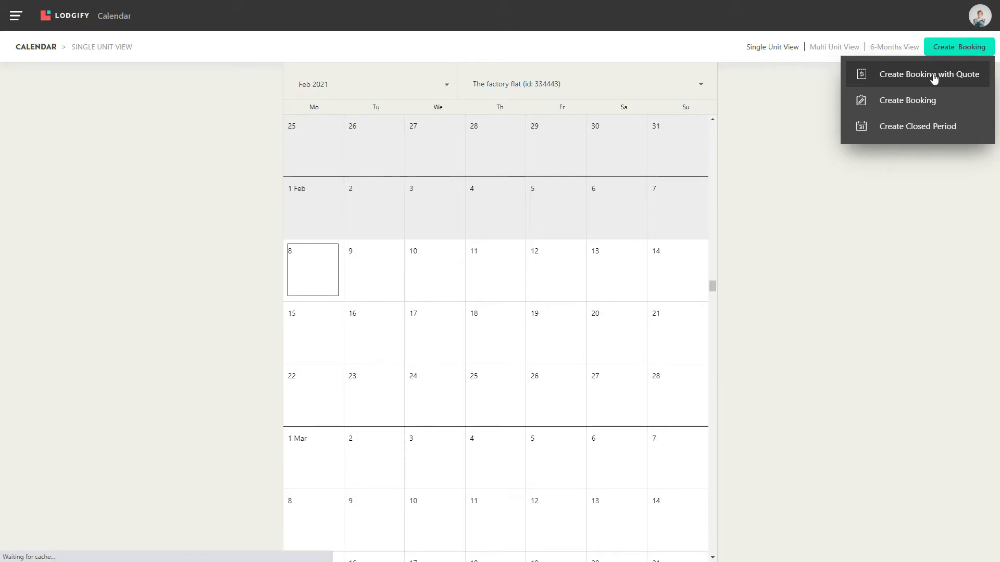
# Step: Begin a booking with quote for Barcelona Poble Nou, staying 18–21 February 2021 at 450.00 €
pyautogui.click(916, 74)
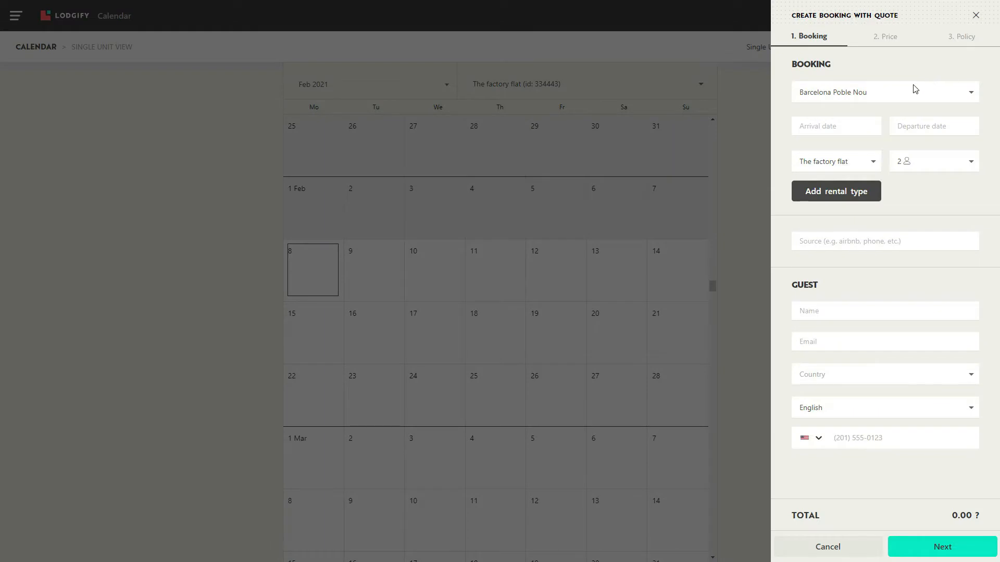
pyautogui.click(884, 92)
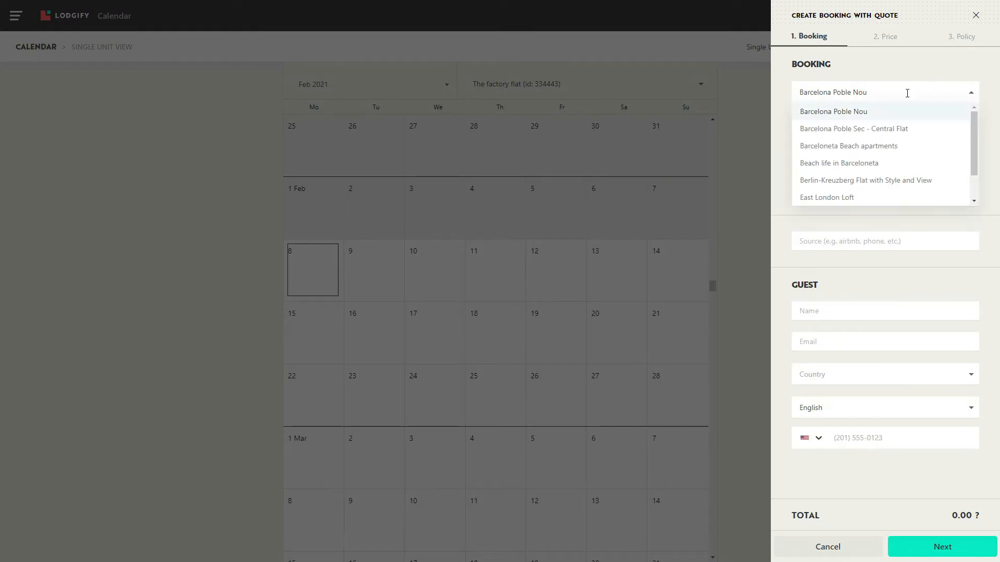
pyautogui.scroll(-3)
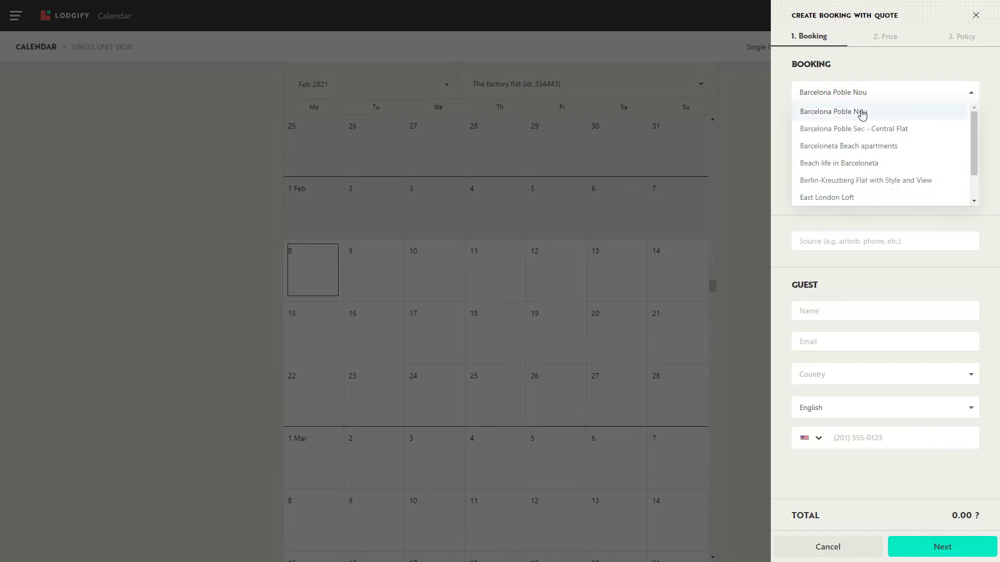
pyautogui.click(833, 112)
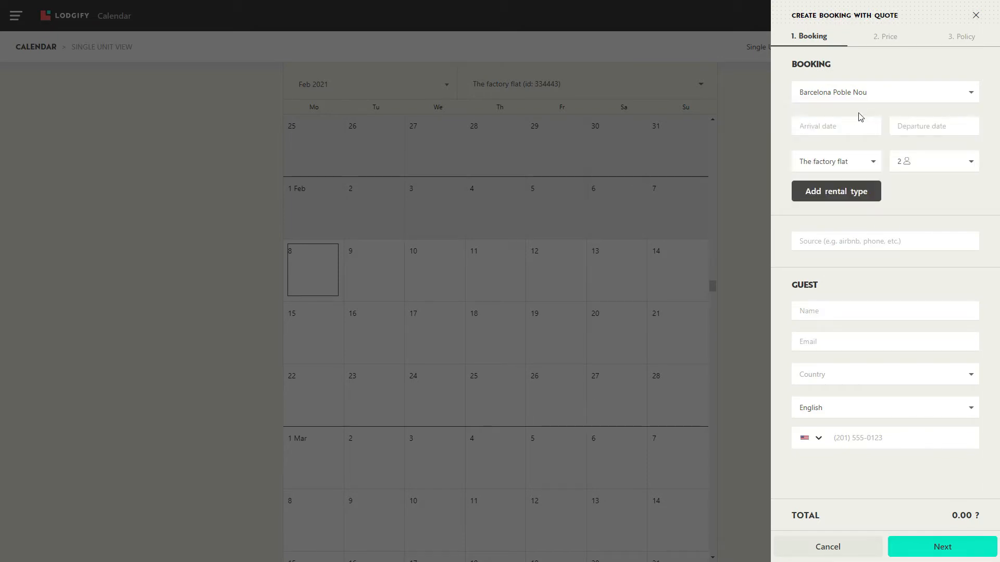
pyautogui.click(835, 126)
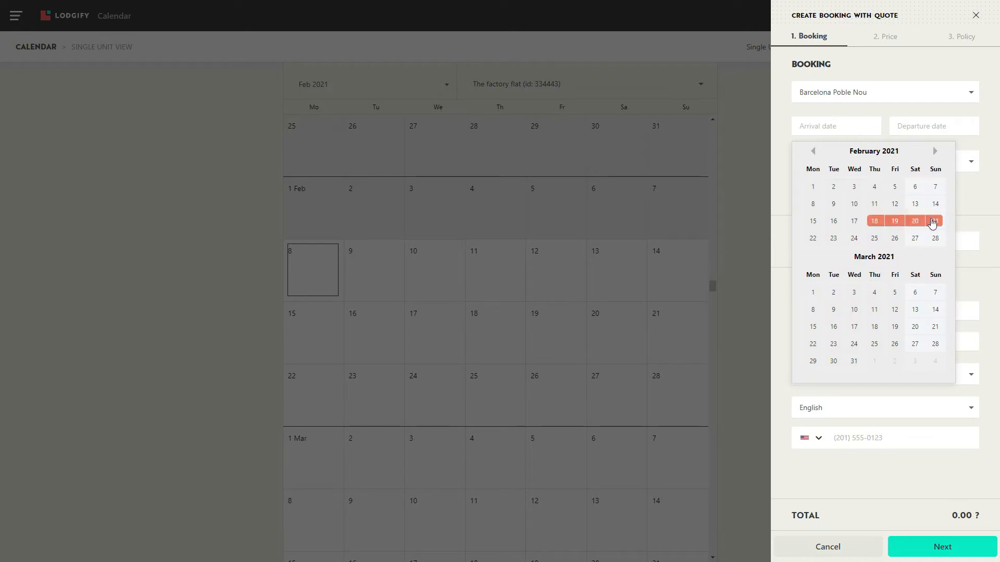
pyautogui.click(935, 221)
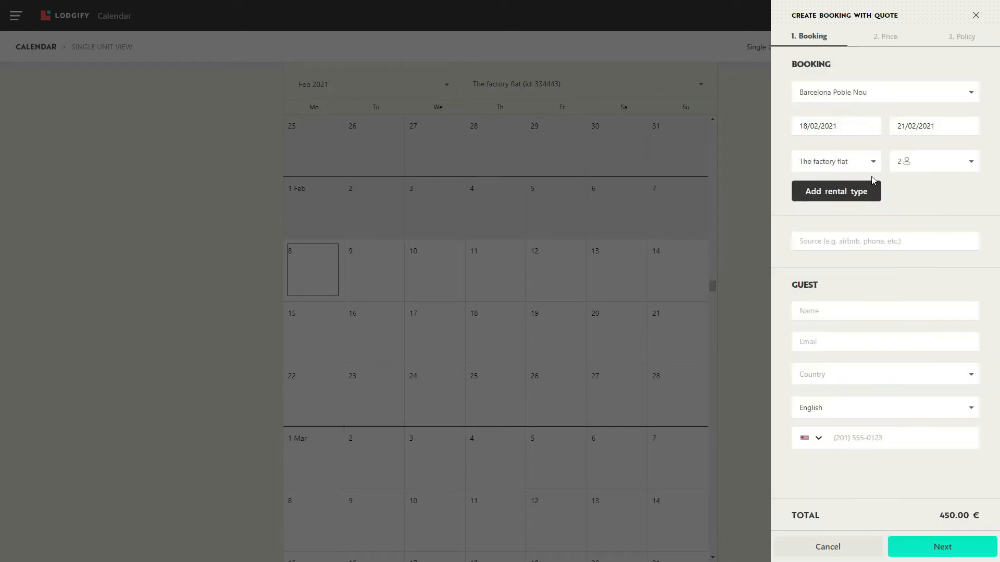
pyautogui.click(835, 161)
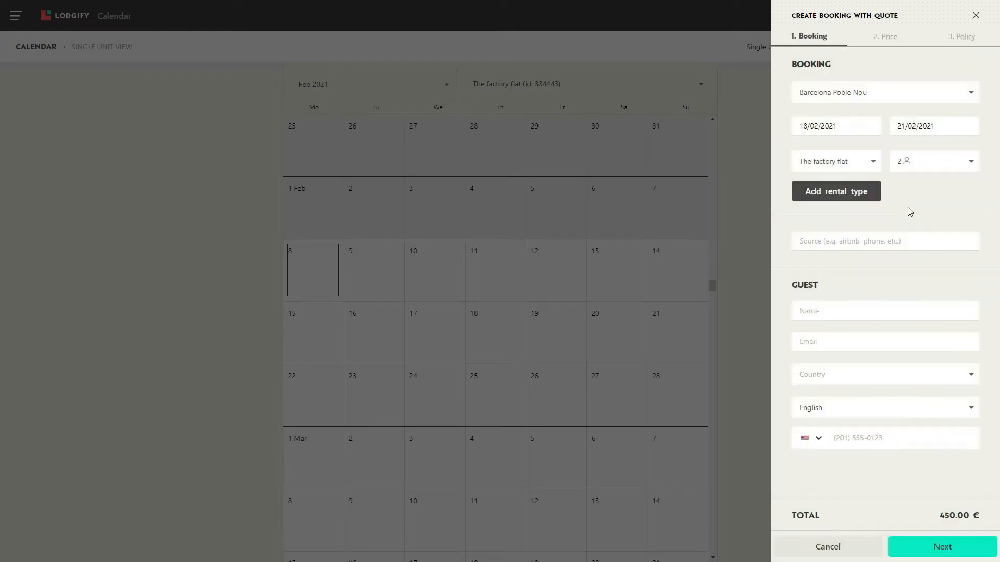
pyautogui.write('P')
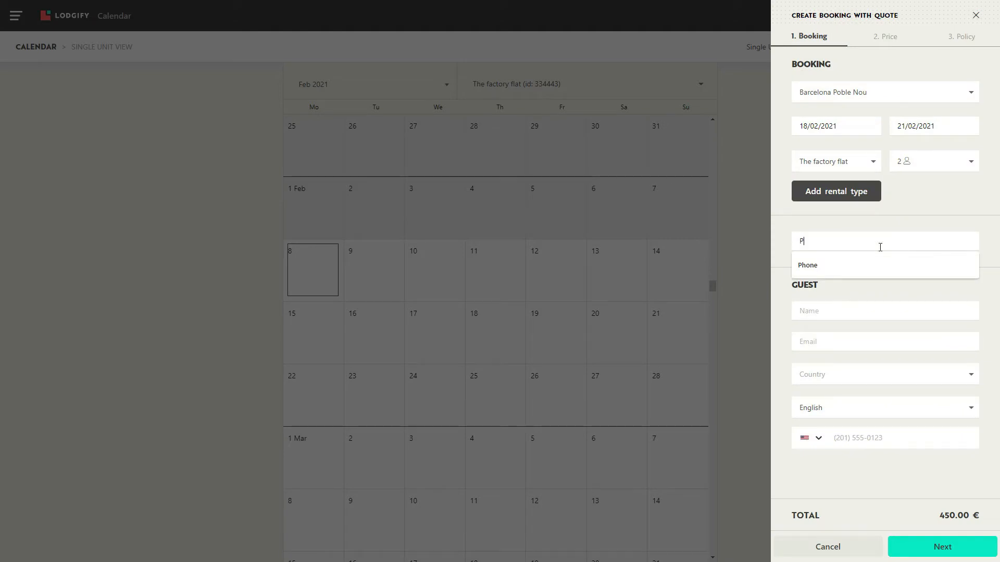
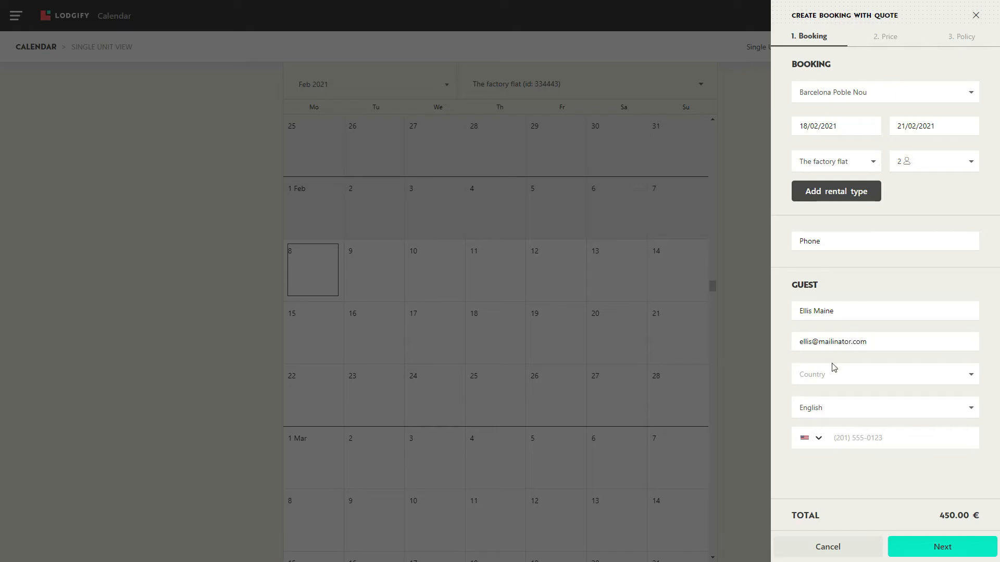
pyautogui.click(883, 374)
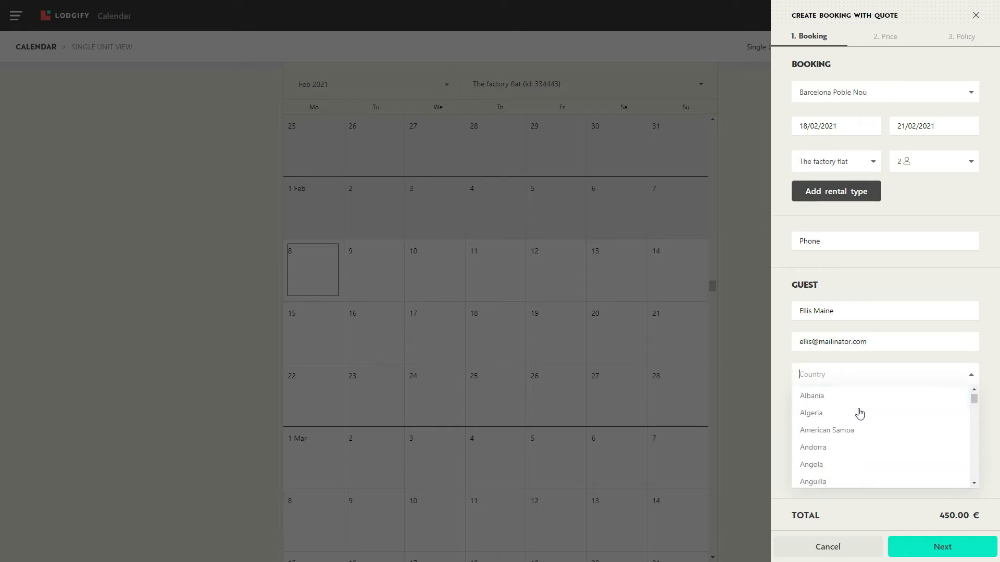
pyautogui.scroll(-3)
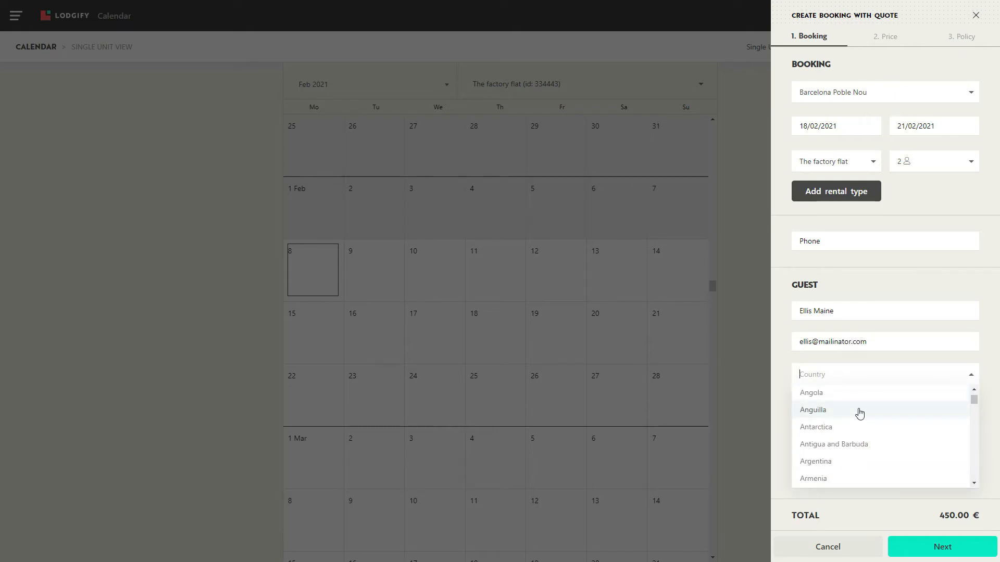
pyautogui.write('Uni')
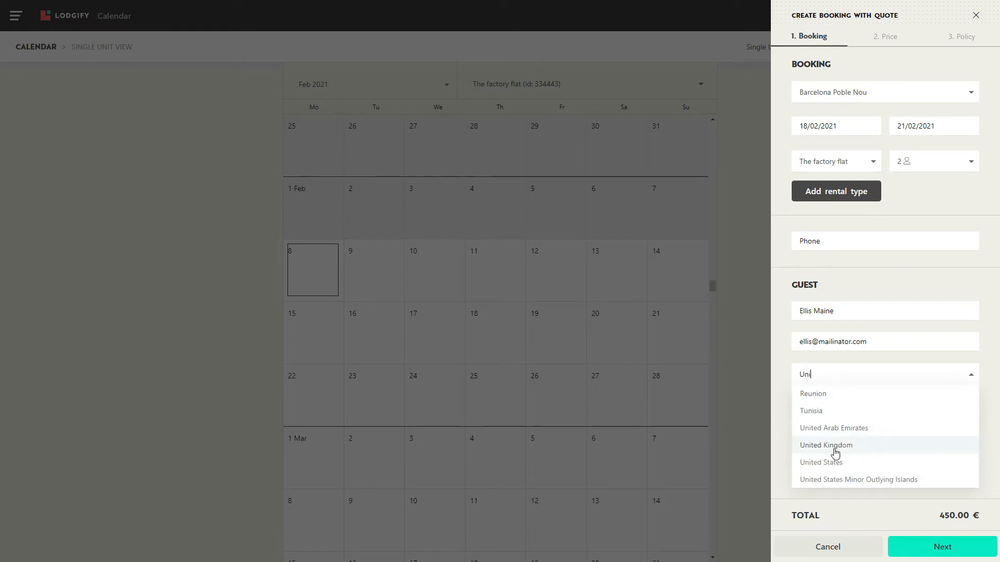
pyautogui.click(825, 445)
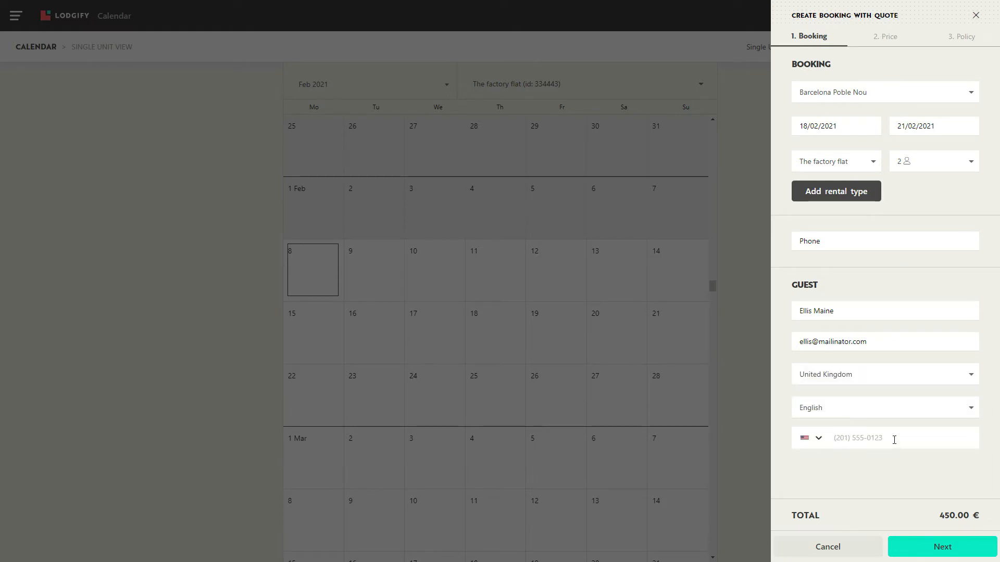
pyautogui.click(941, 547)
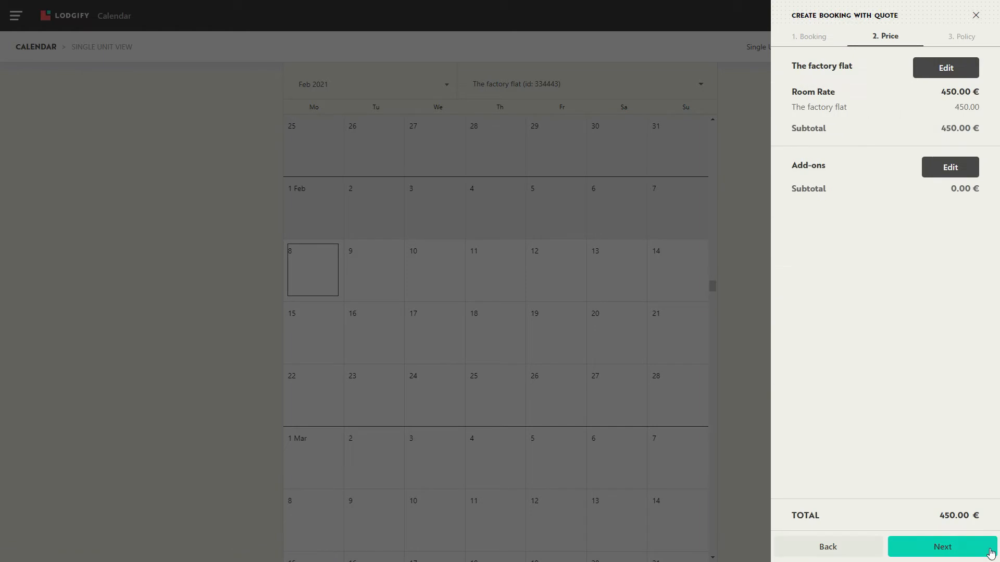
# Step: Add a 60.00 € Breakfast item to reach 510.00 € and continue to the Policy step
pyautogui.click(948, 167)
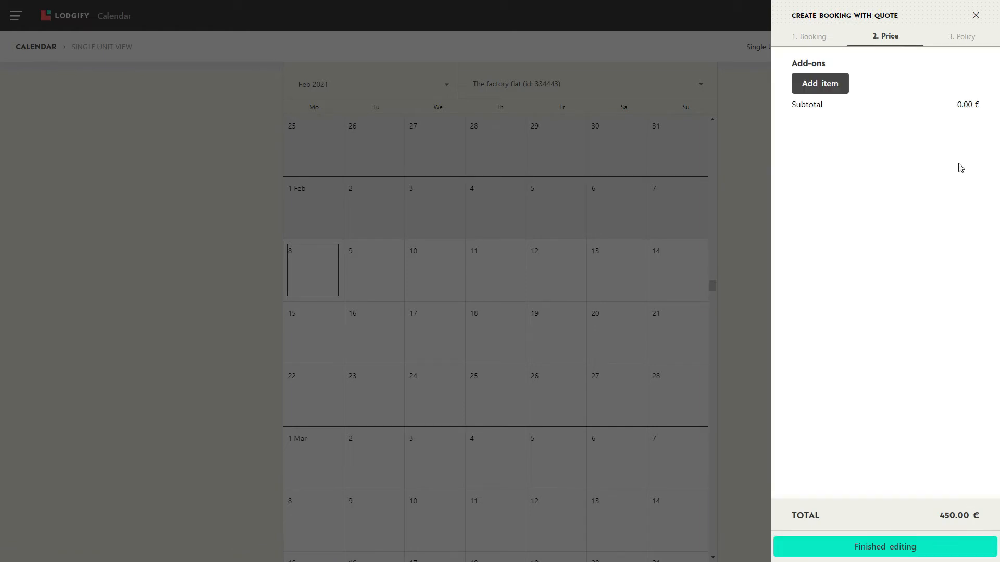
pyautogui.click(819, 84)
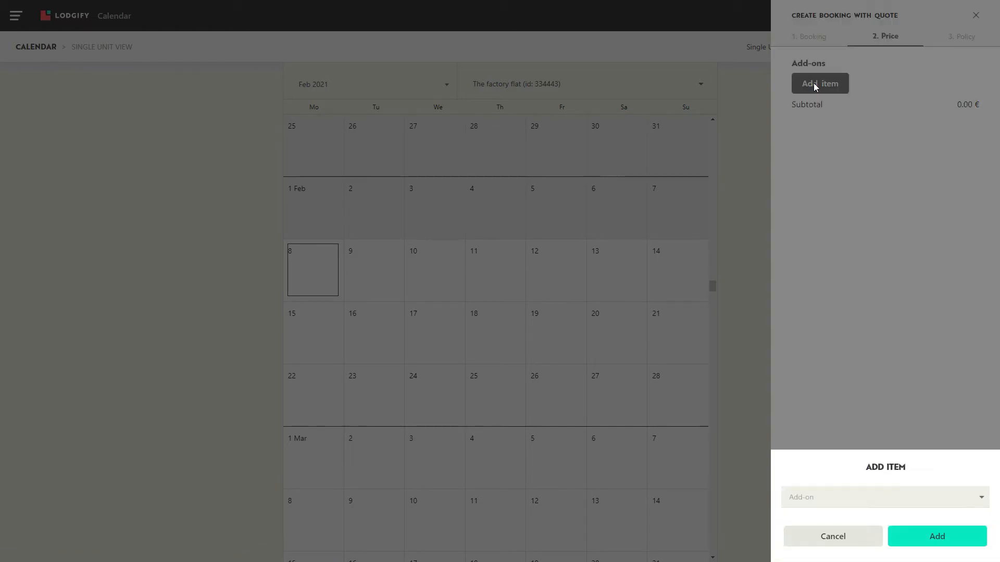
pyautogui.click(884, 497)
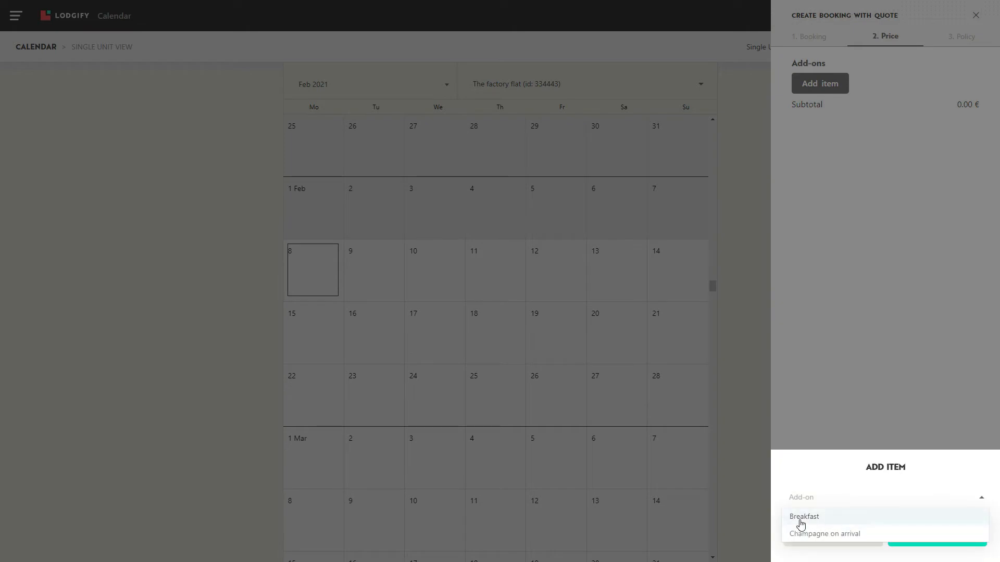
pyautogui.click(803, 517)
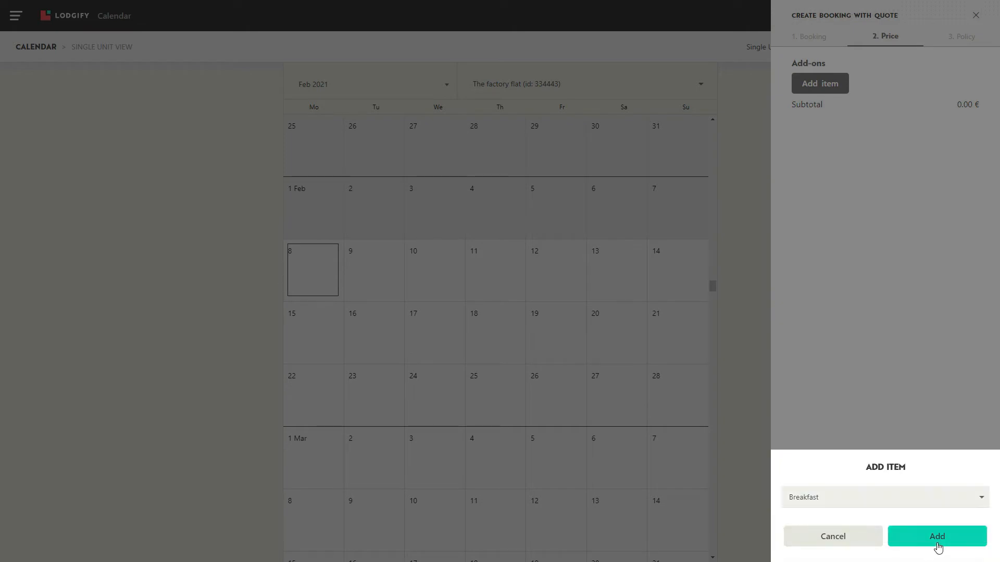
pyautogui.click(935, 536)
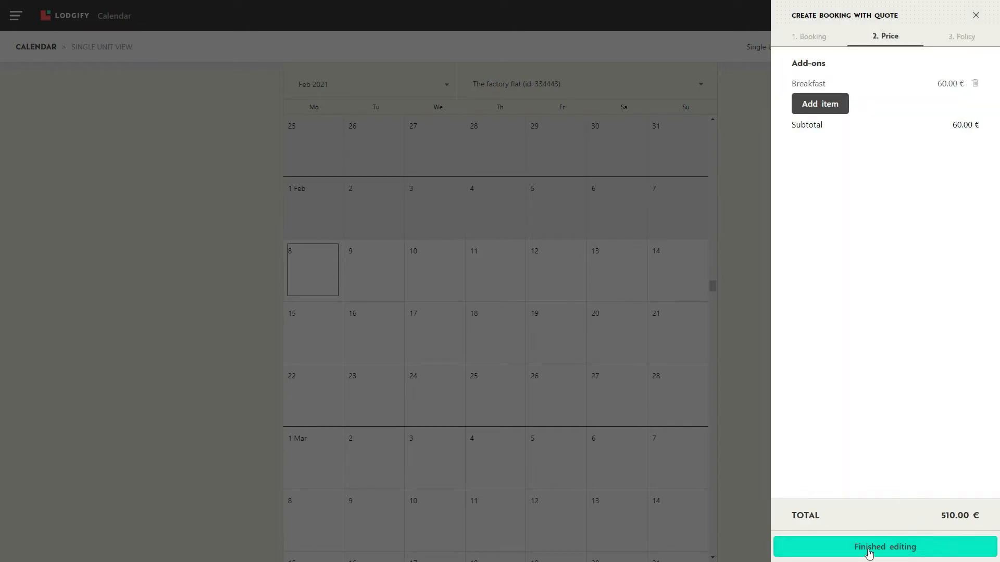
pyautogui.click(884, 547)
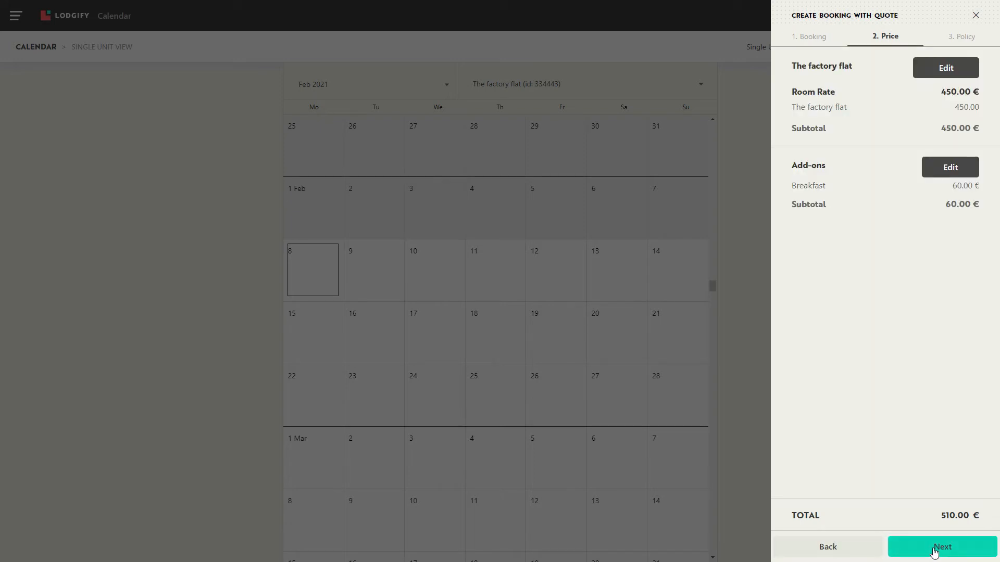
pyautogui.click(939, 547)
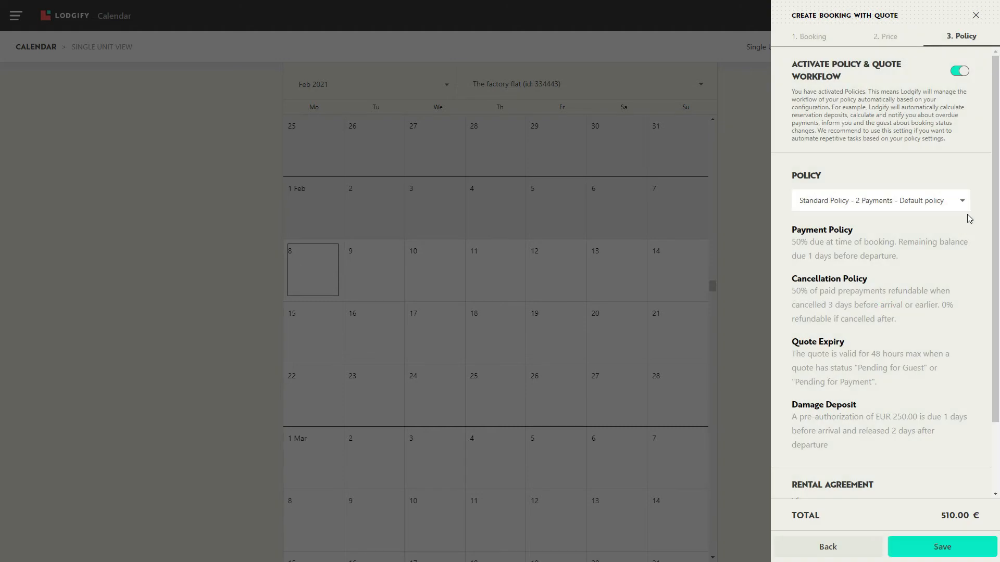
pyautogui.click(879, 200)
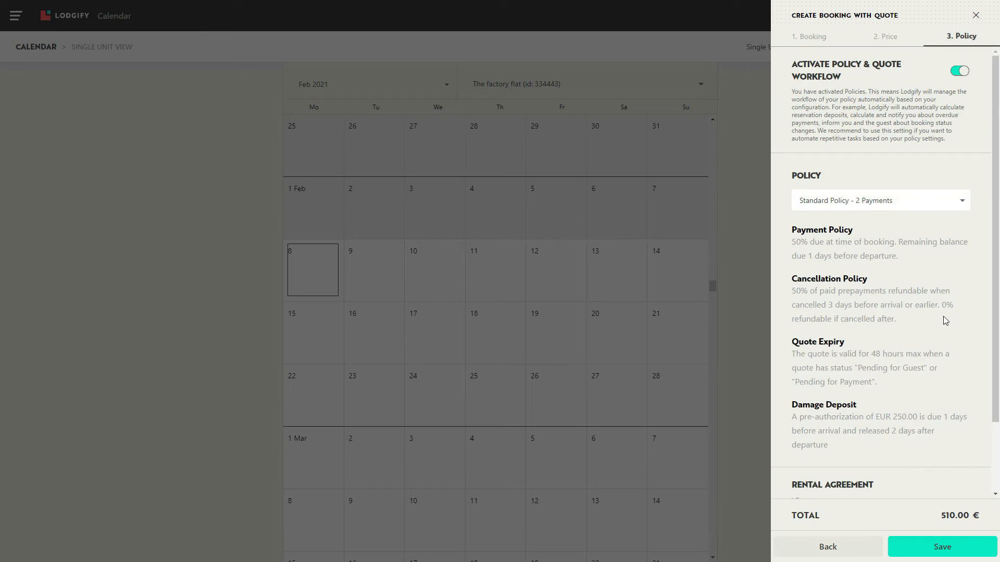
pyautogui.moveTo(956, 342)
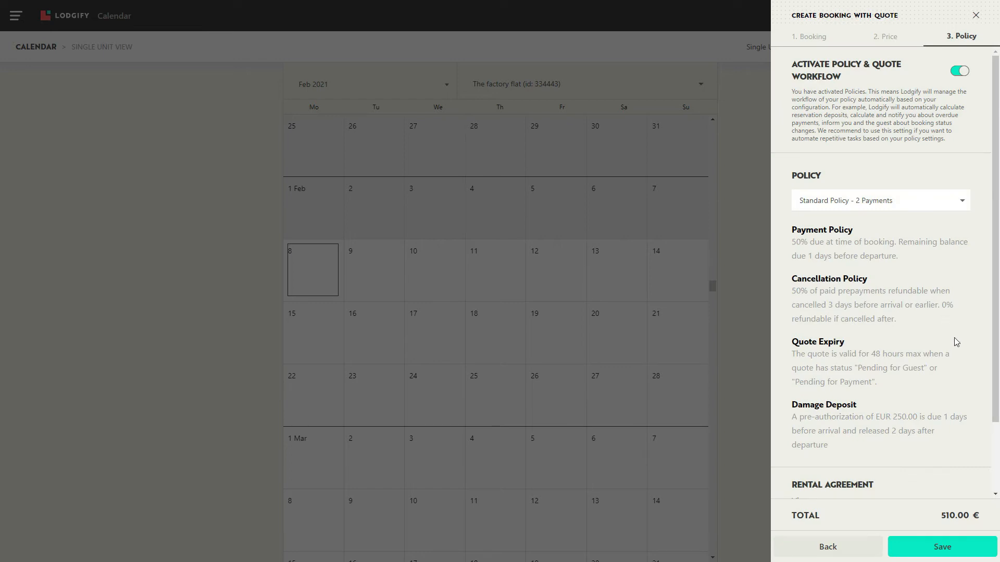
pyautogui.scroll(-3)
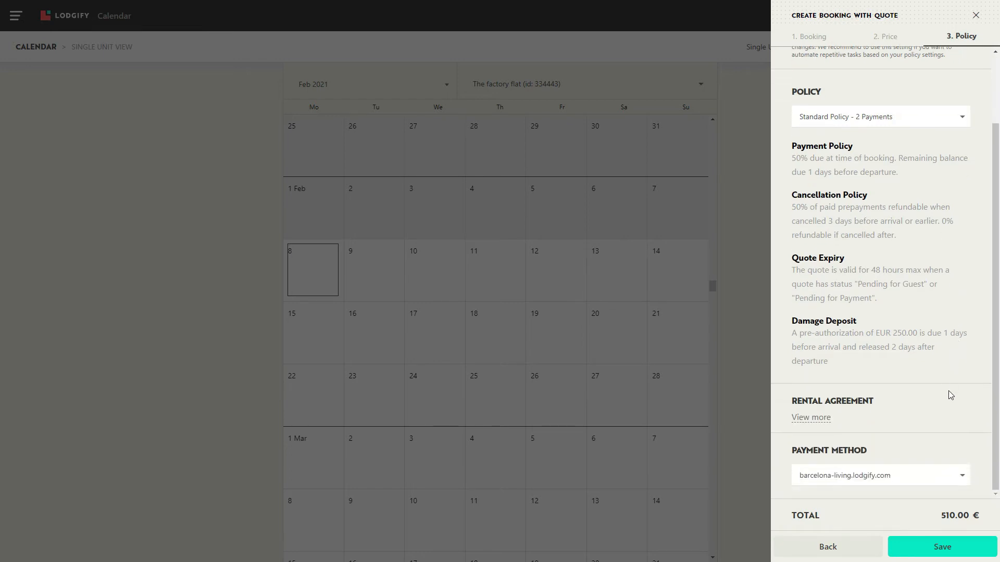
pyautogui.click(941, 547)
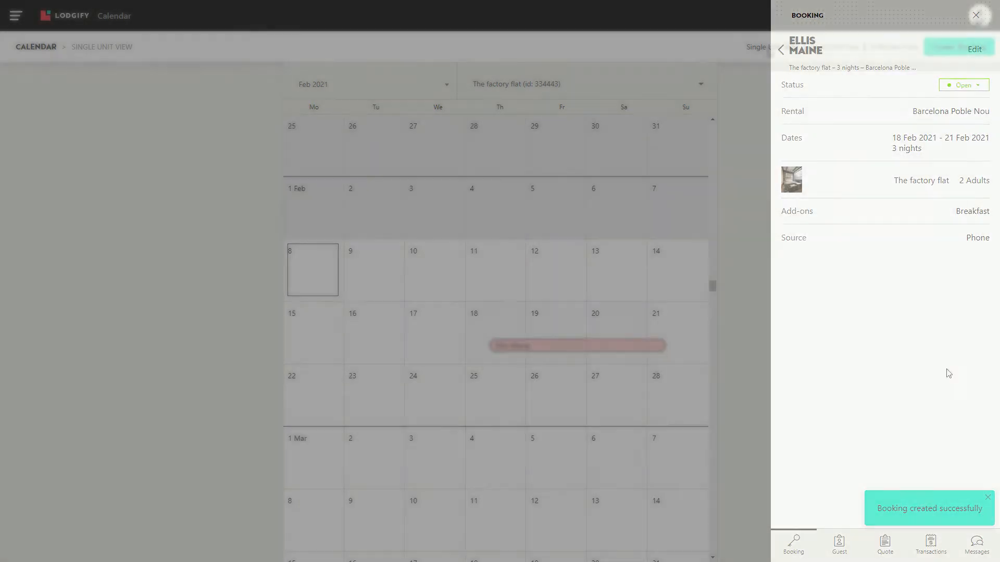
pyautogui.click(978, 14)
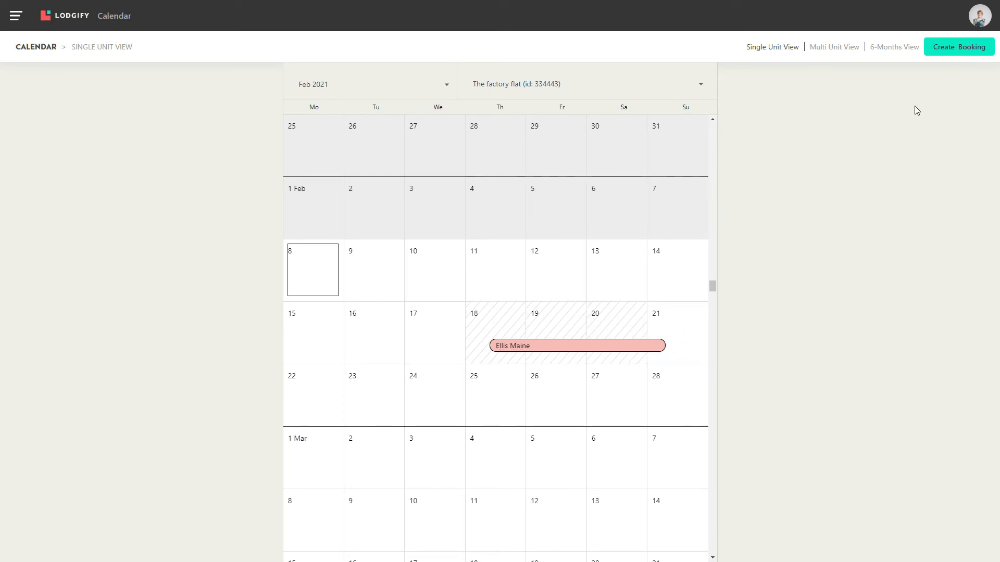
pyautogui.moveTo(899, 52)
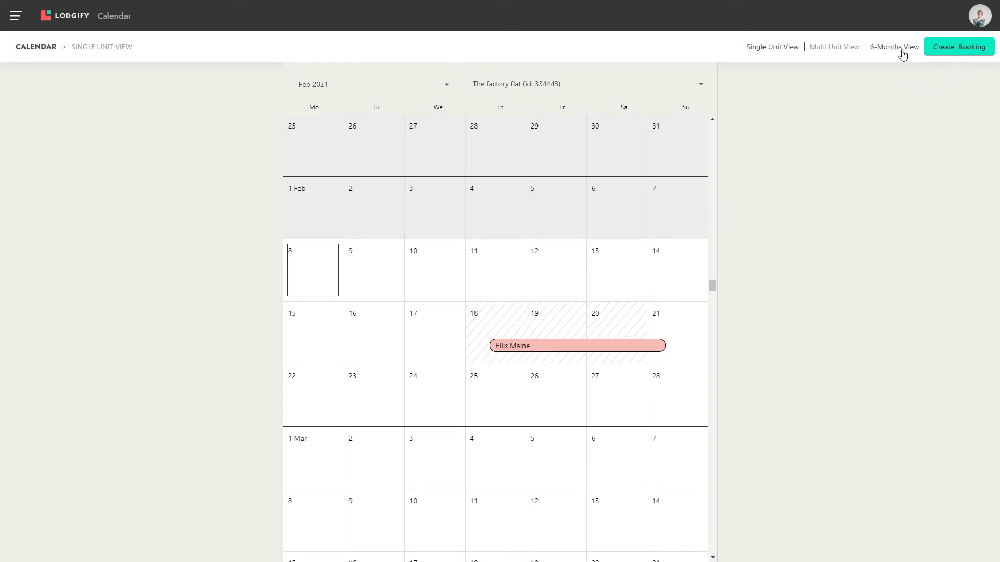
# Step: Switch to the 6-Months View listing all properties from February to July 2021
pyautogui.click(894, 47)
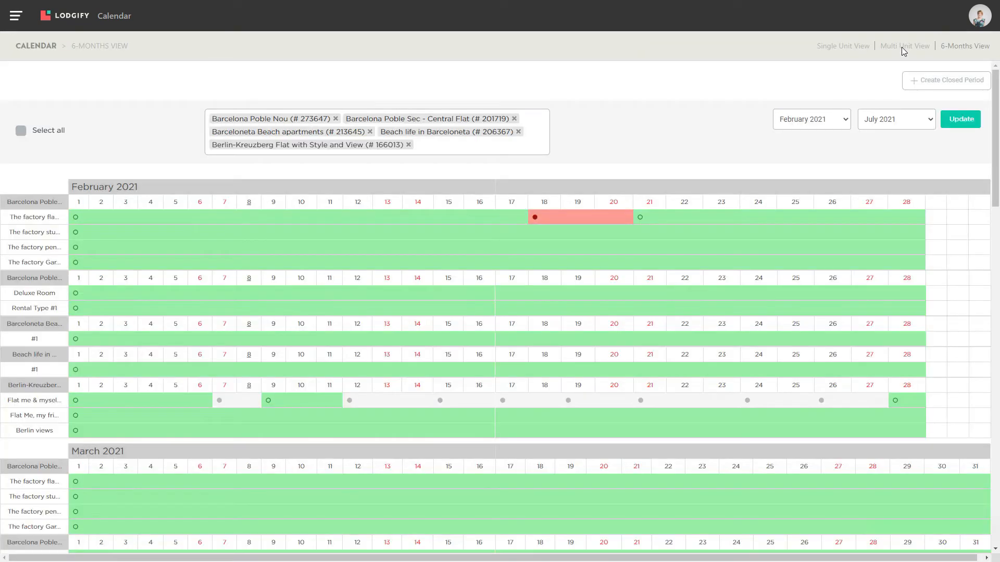
pyautogui.moveTo(958, 47)
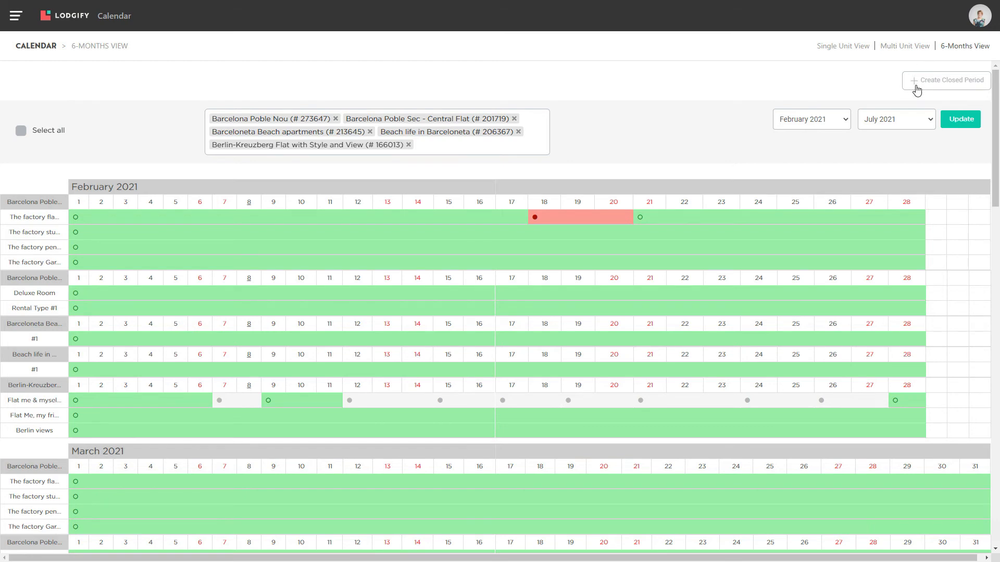
# Step: Create a closed period for Flat me & myself commented 'Aunt Molly comes to visit'
pyautogui.click(945, 80)
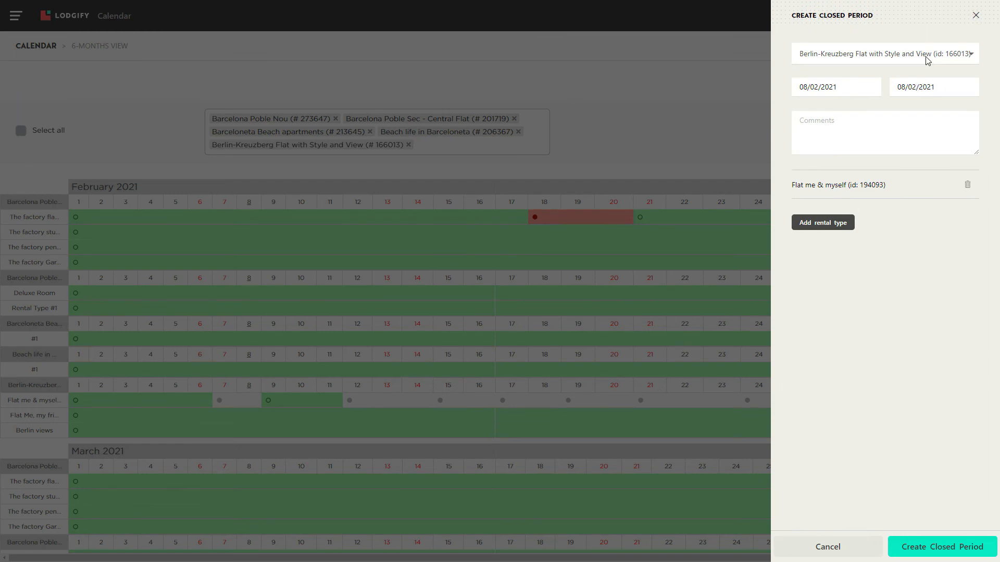
pyautogui.moveTo(857, 100)
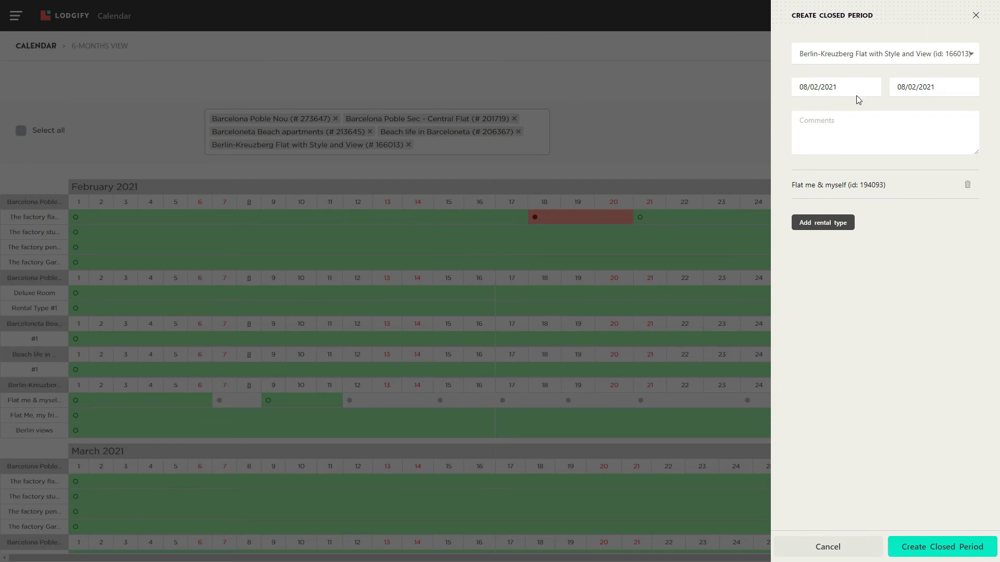
pyautogui.click(885, 132)
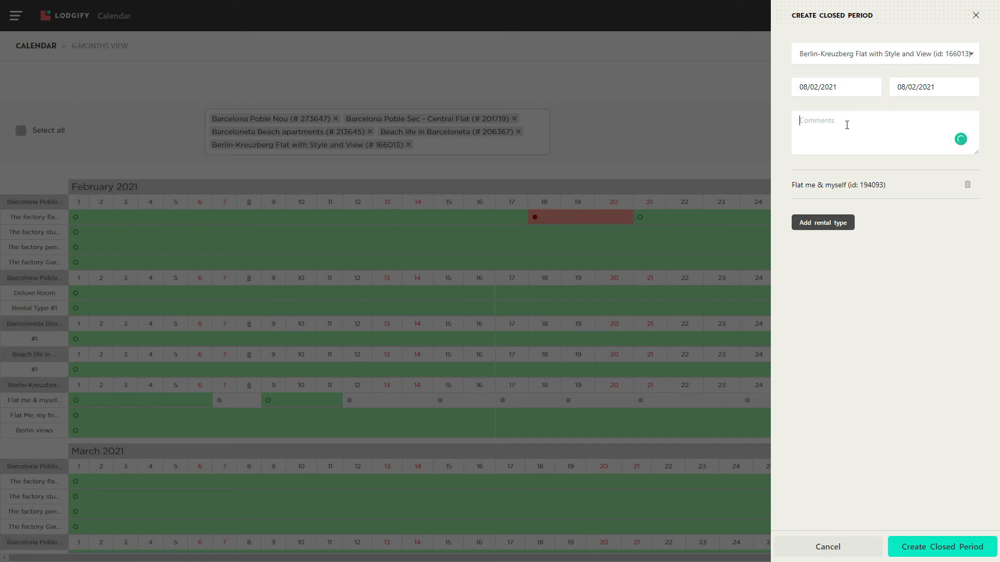
pyautogui.write('Aunt Molly comes to')
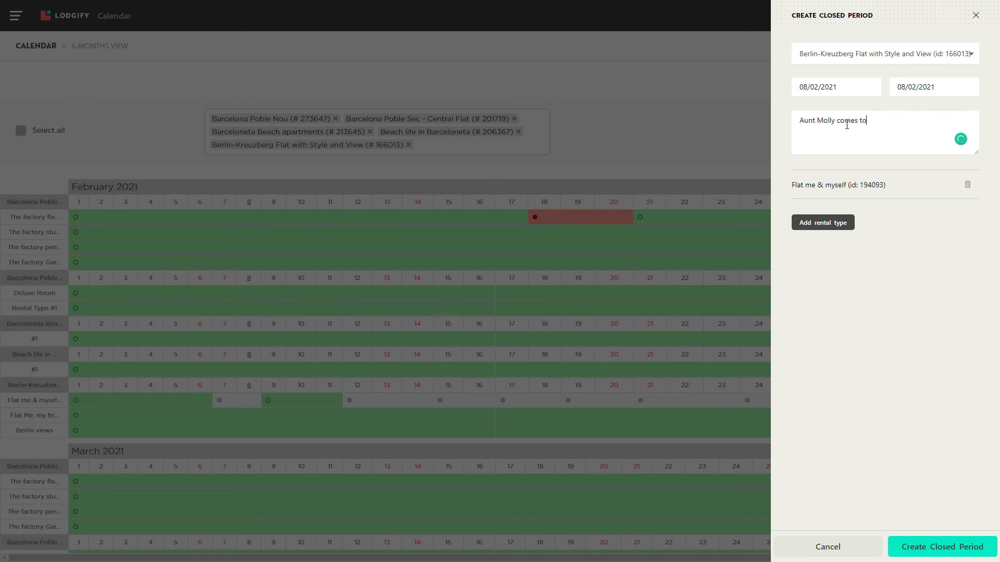
pyautogui.write('visit')
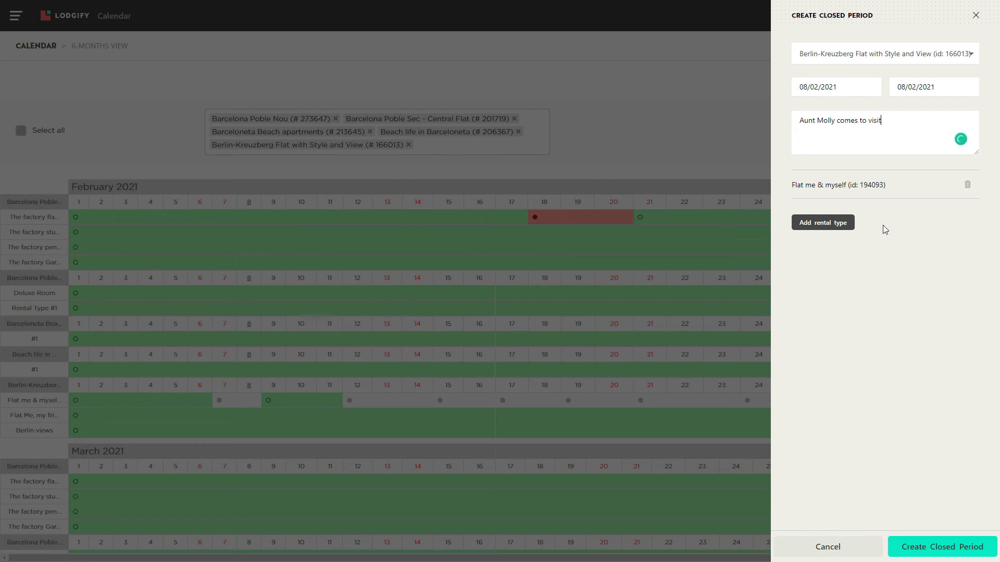
pyautogui.moveTo(902, 423)
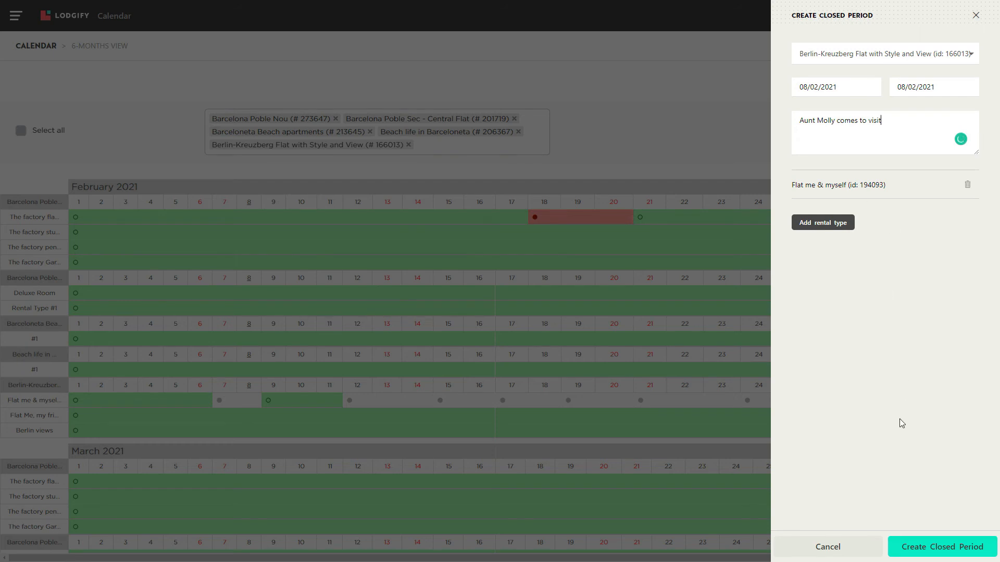
pyautogui.click(939, 547)
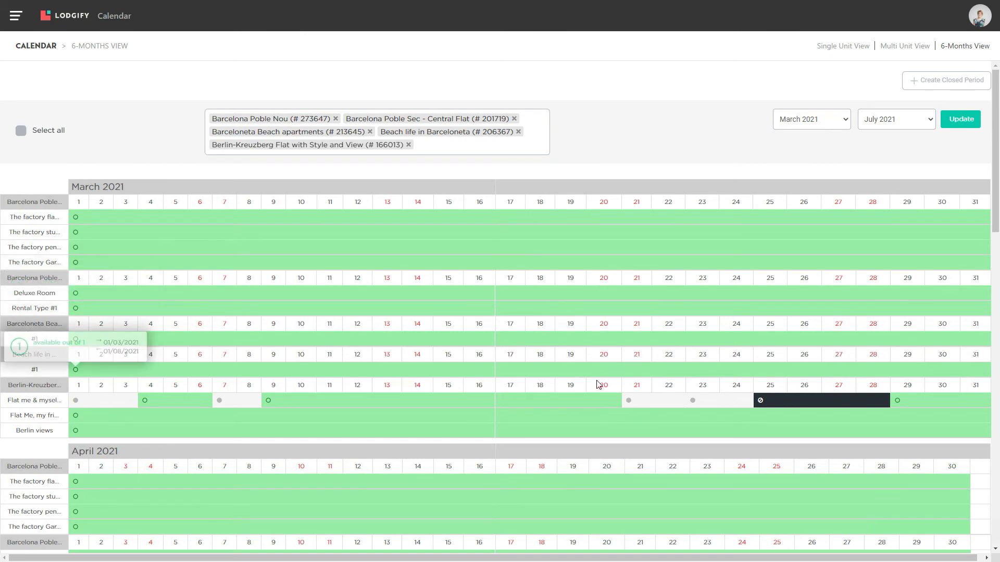
pyautogui.scroll(-3)
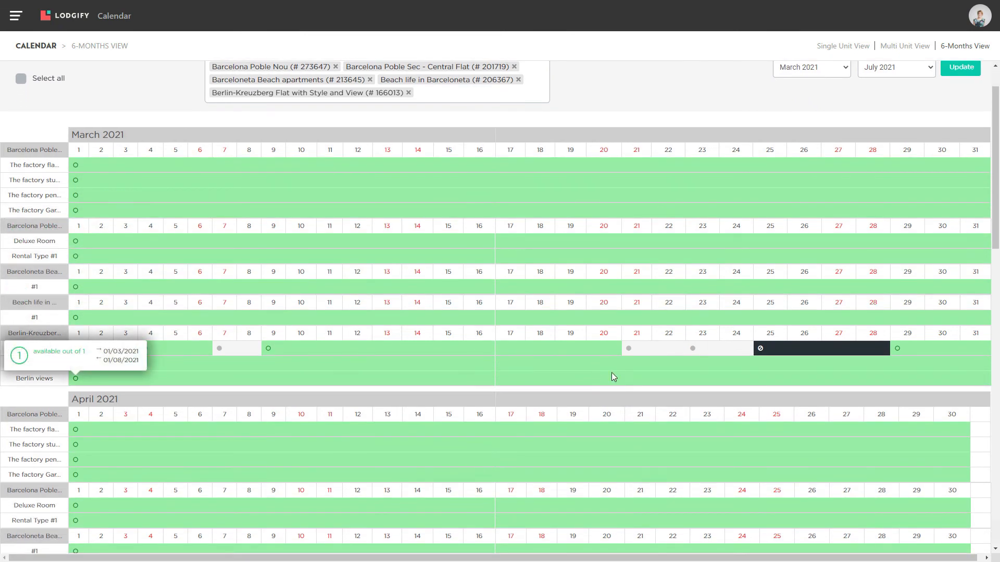
pyautogui.moveTo(801, 357)
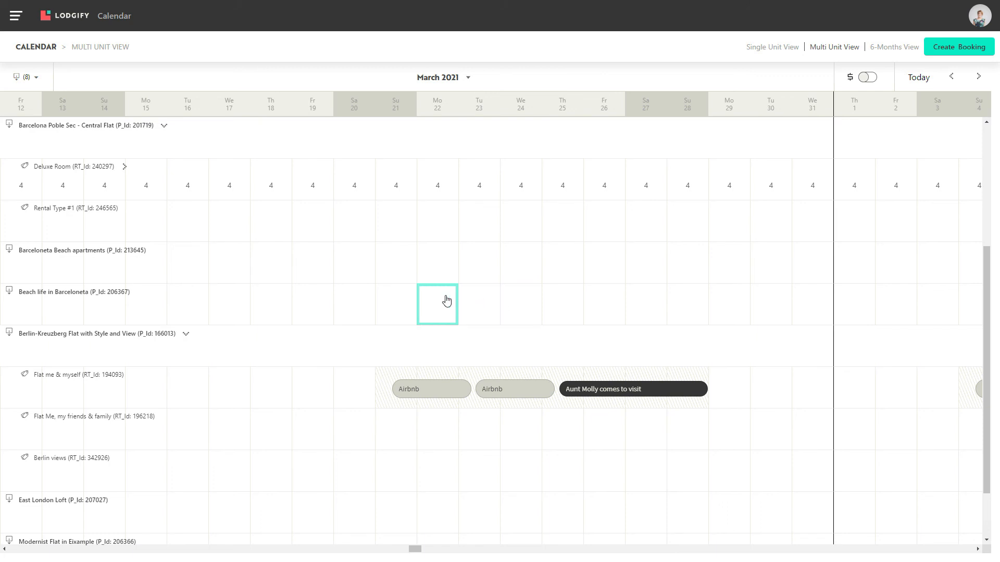
# Step: Drag-select 22–31 March in the Beach life in Barcelona row to show its action menu
pyautogui.moveTo(436, 303); pyautogui.dragTo(687, 303)
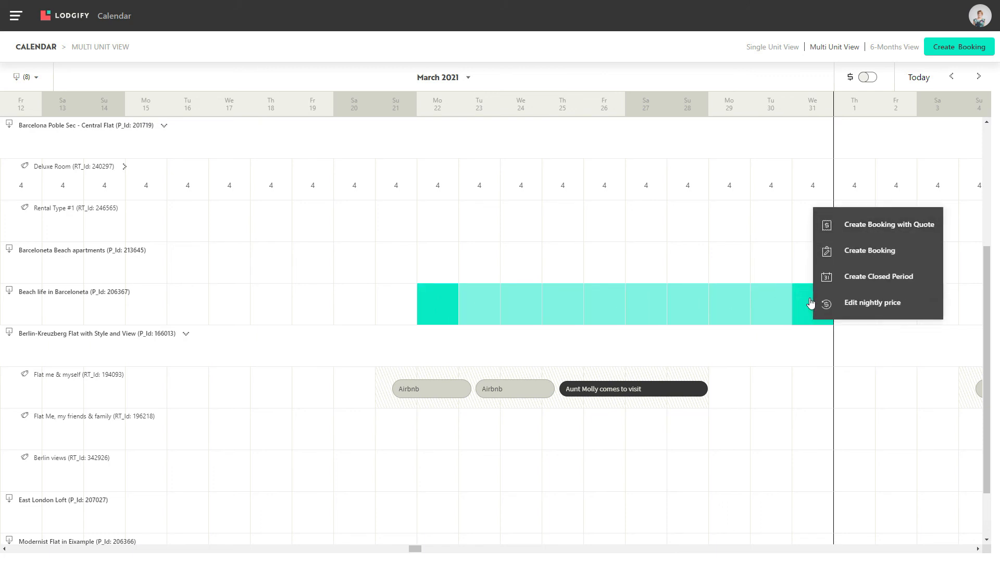
pyautogui.moveTo(887, 225)
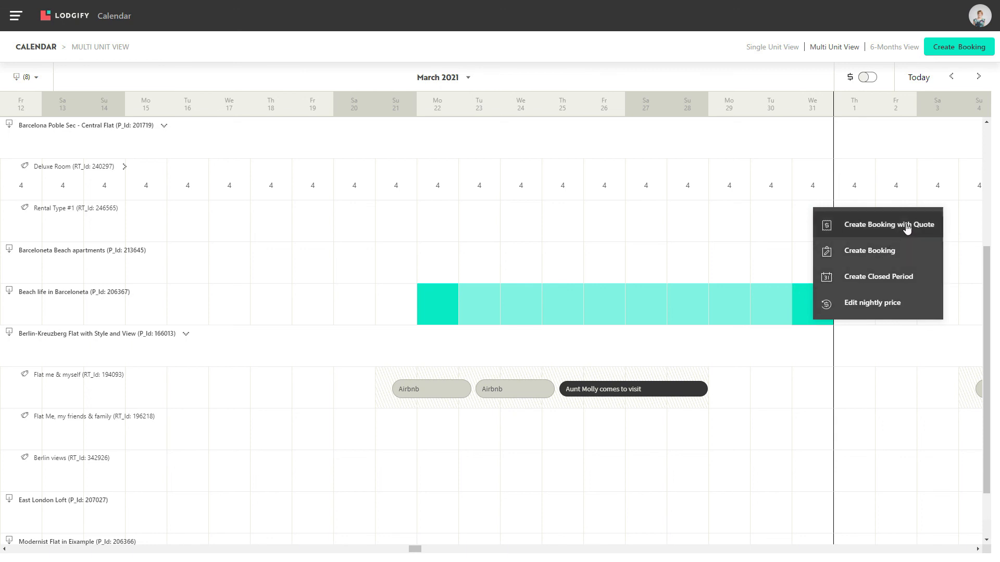
pyautogui.moveTo(896, 254)
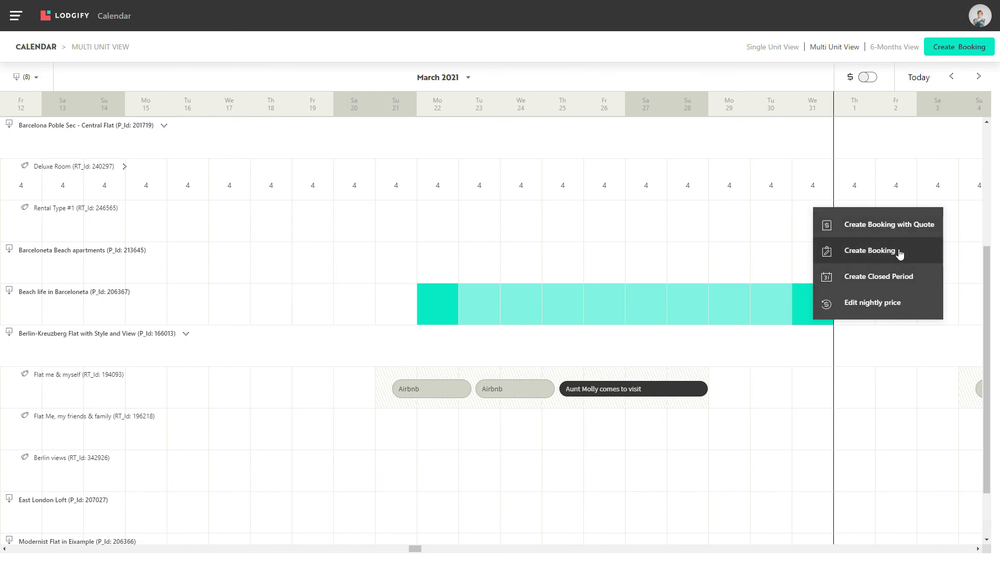